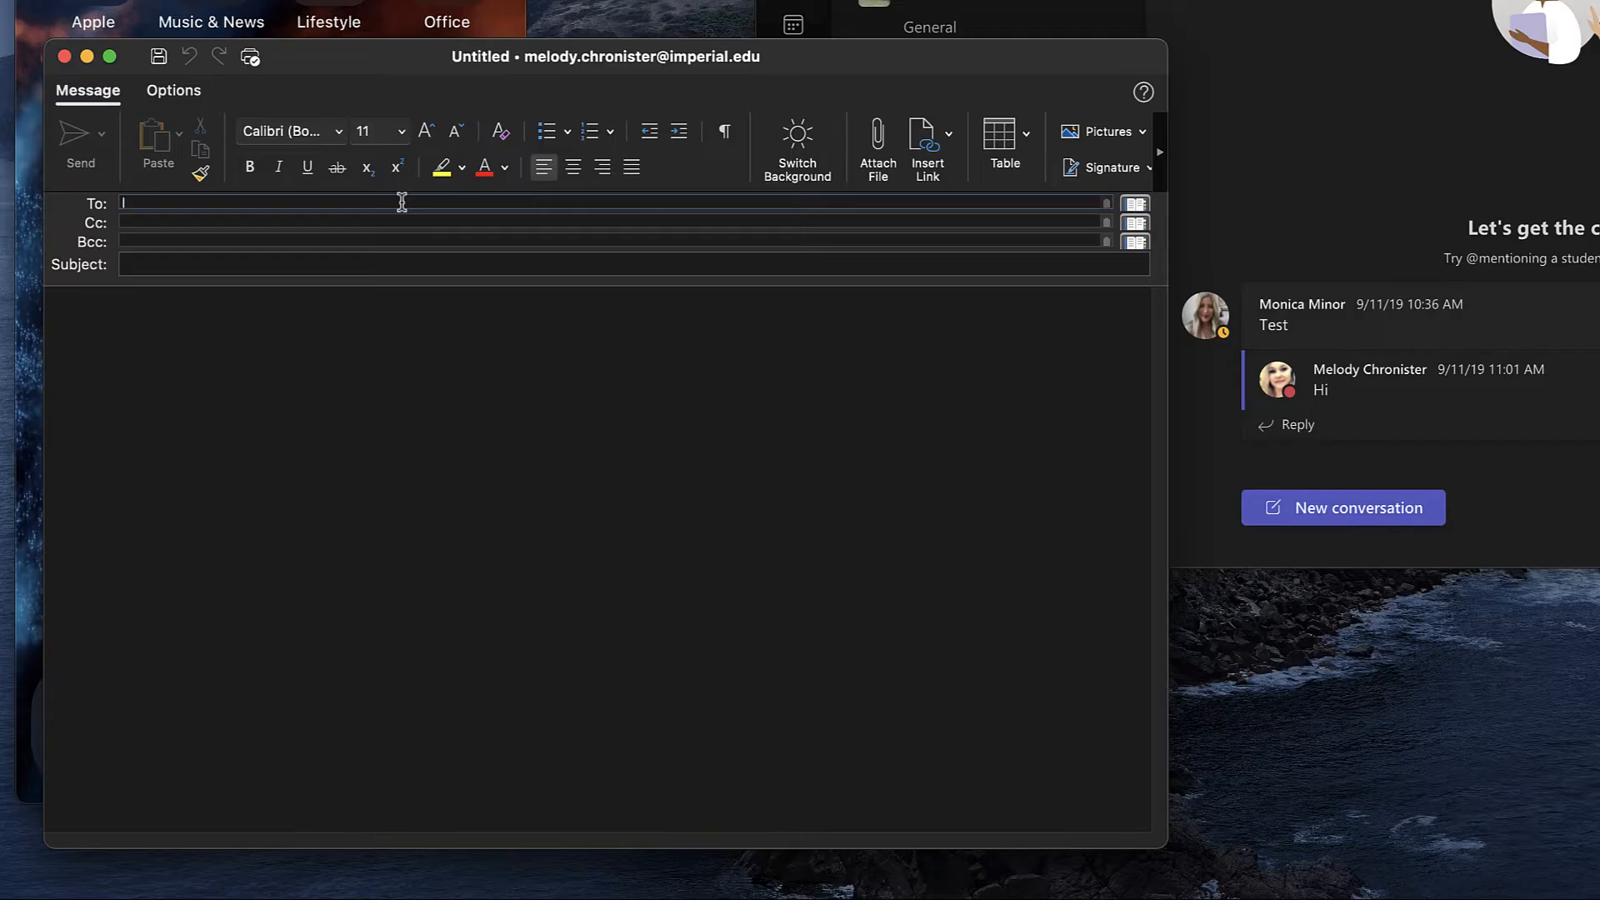
pyautogui.write('warren')
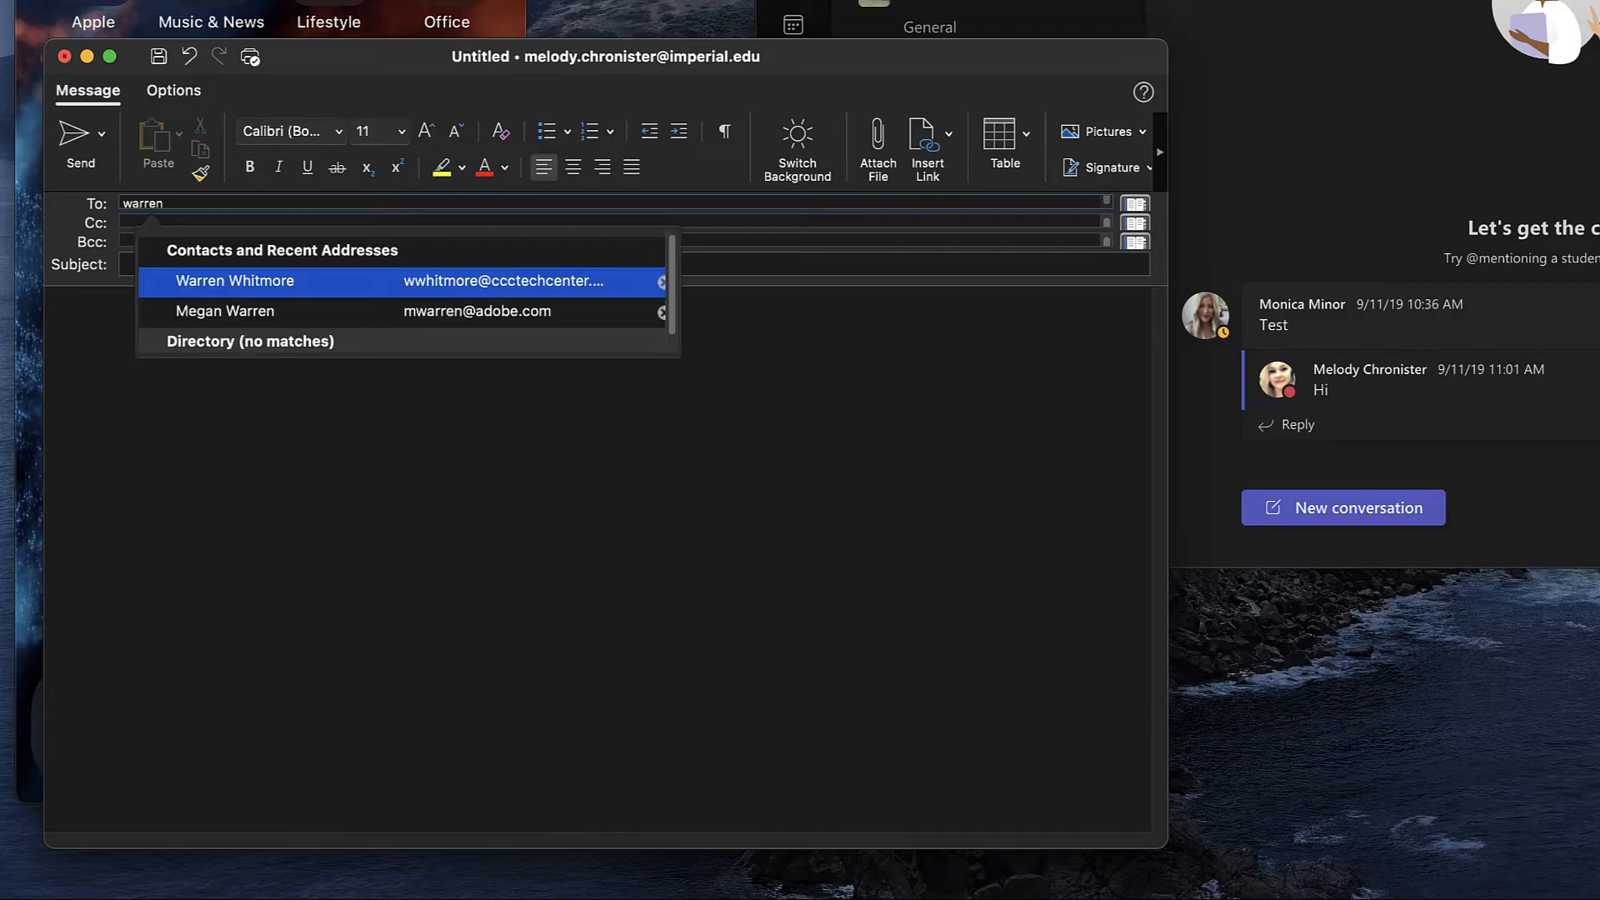
pyautogui.click(235, 280)
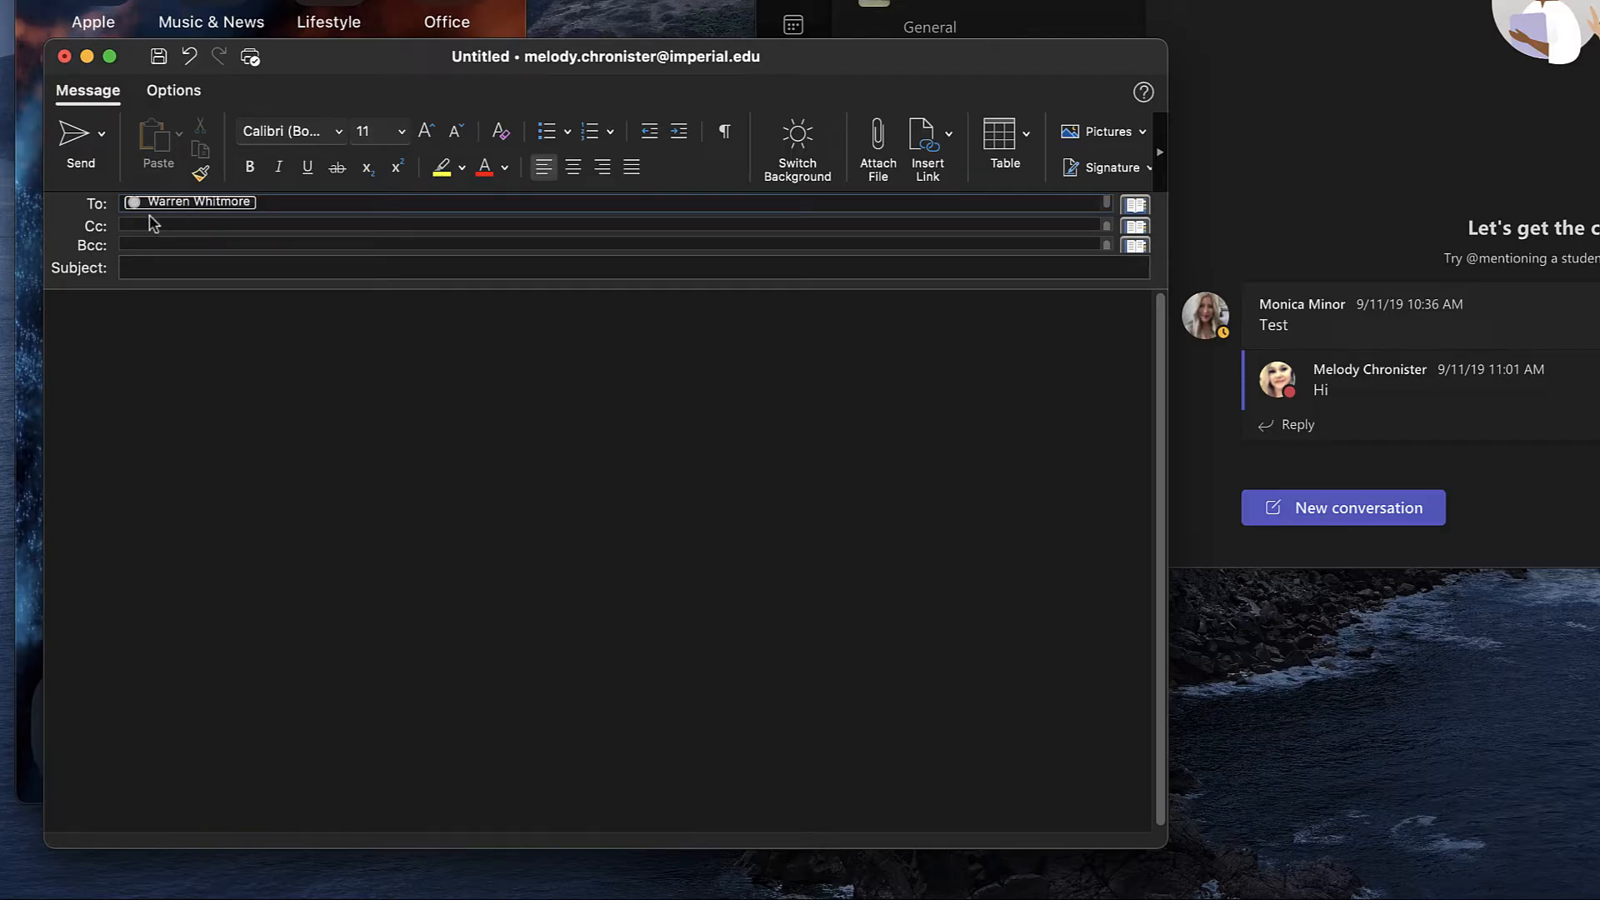
pyautogui.click(188, 202)
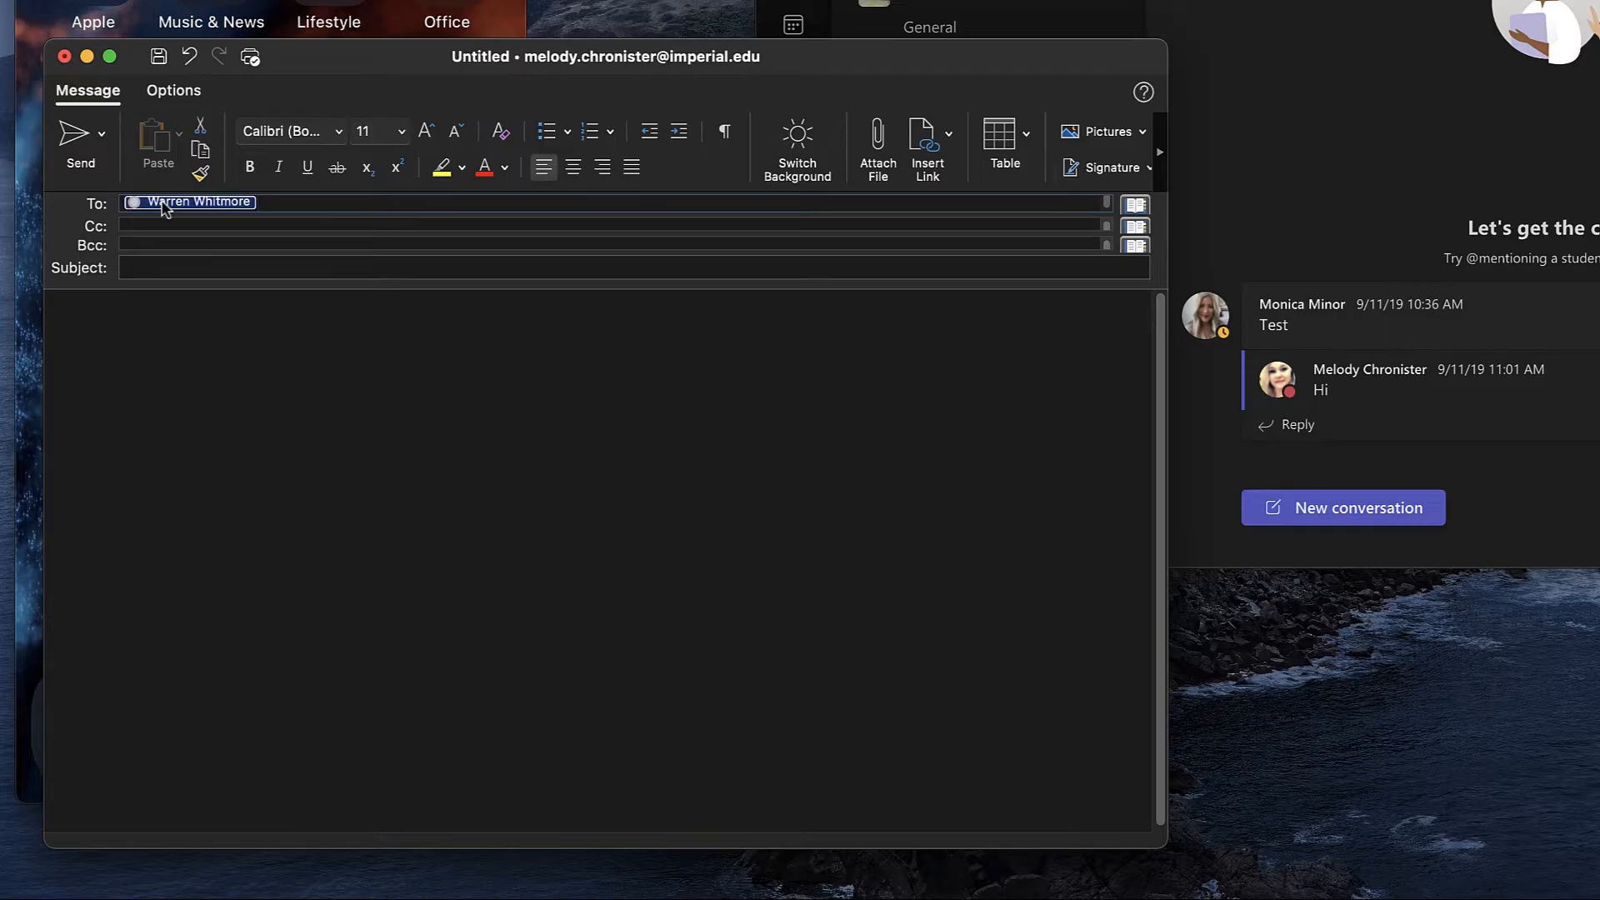
pyautogui.click(190, 202)
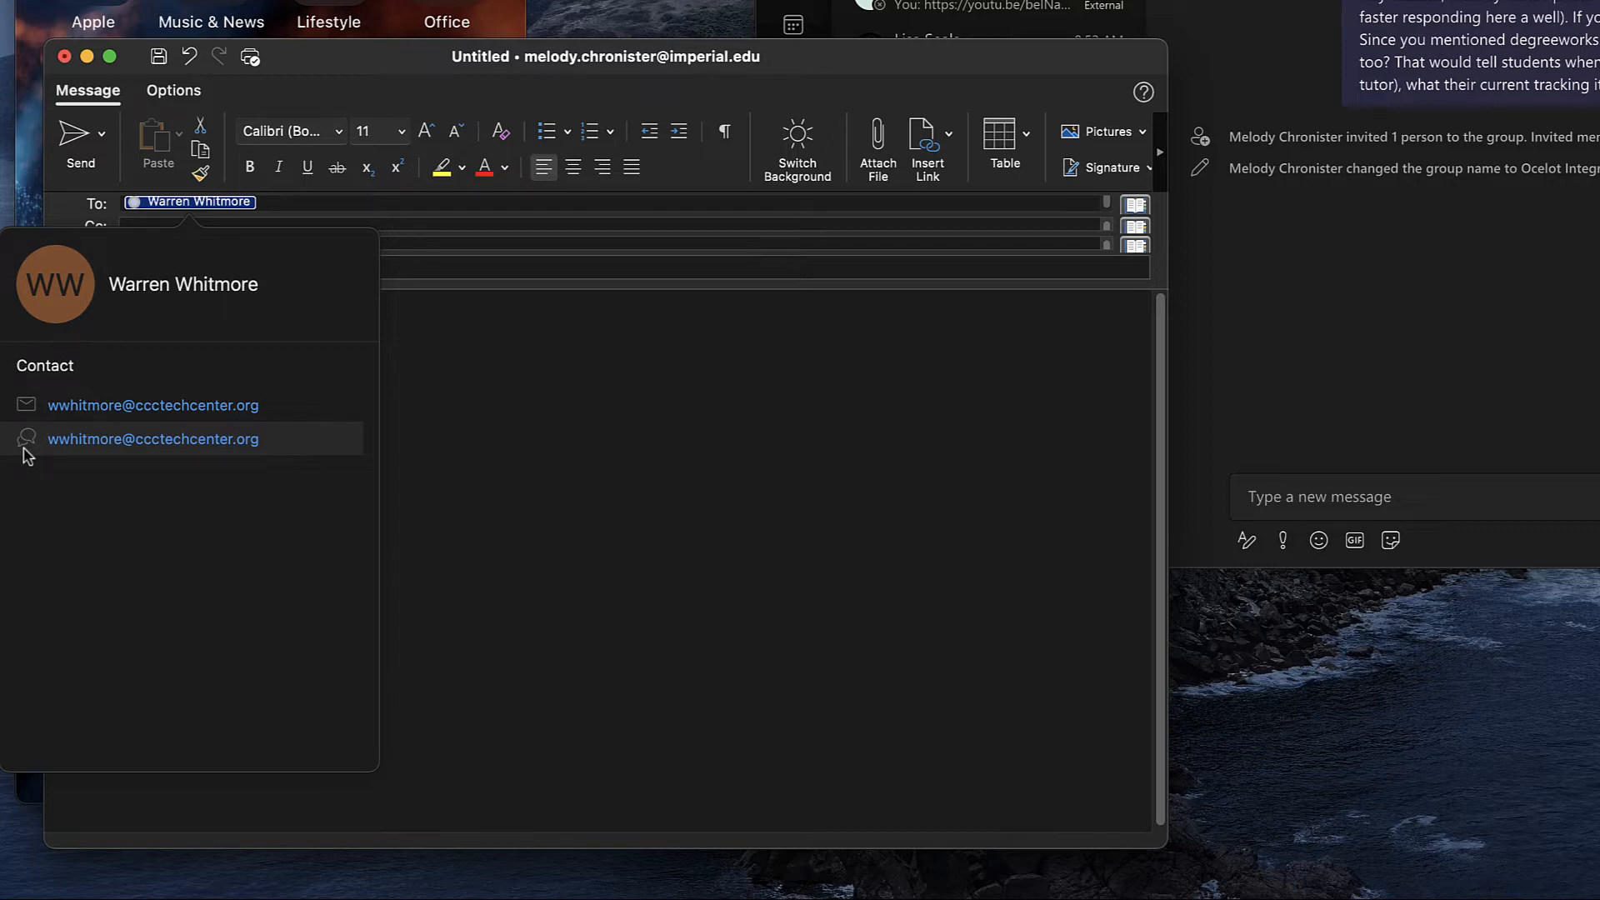
pyautogui.click(63, 57)
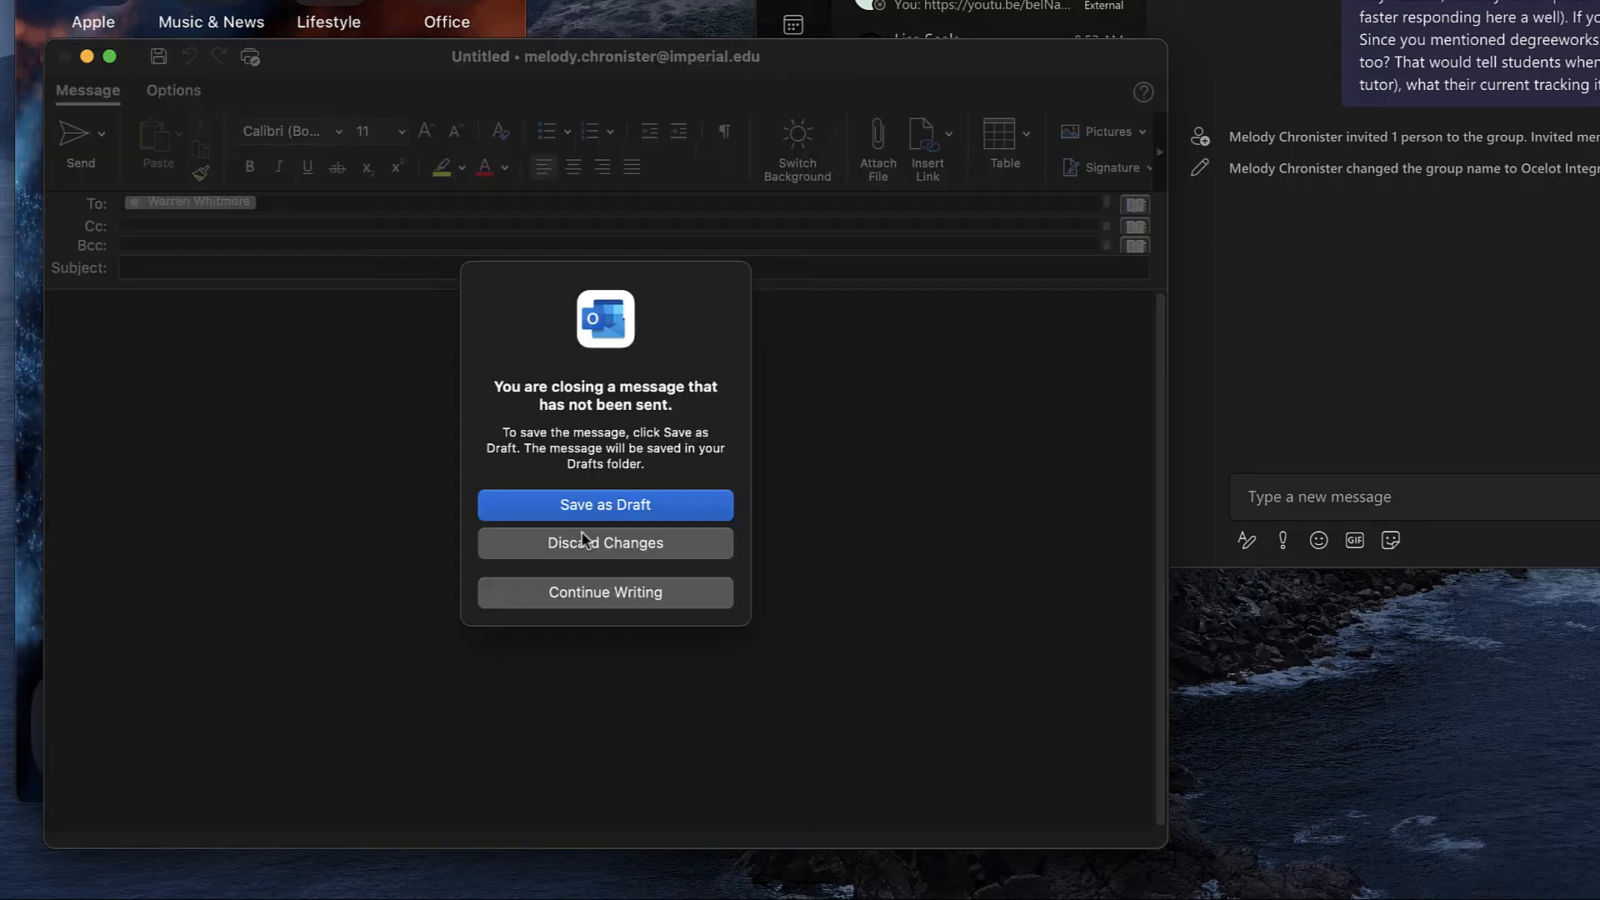
pyautogui.click(604, 541)
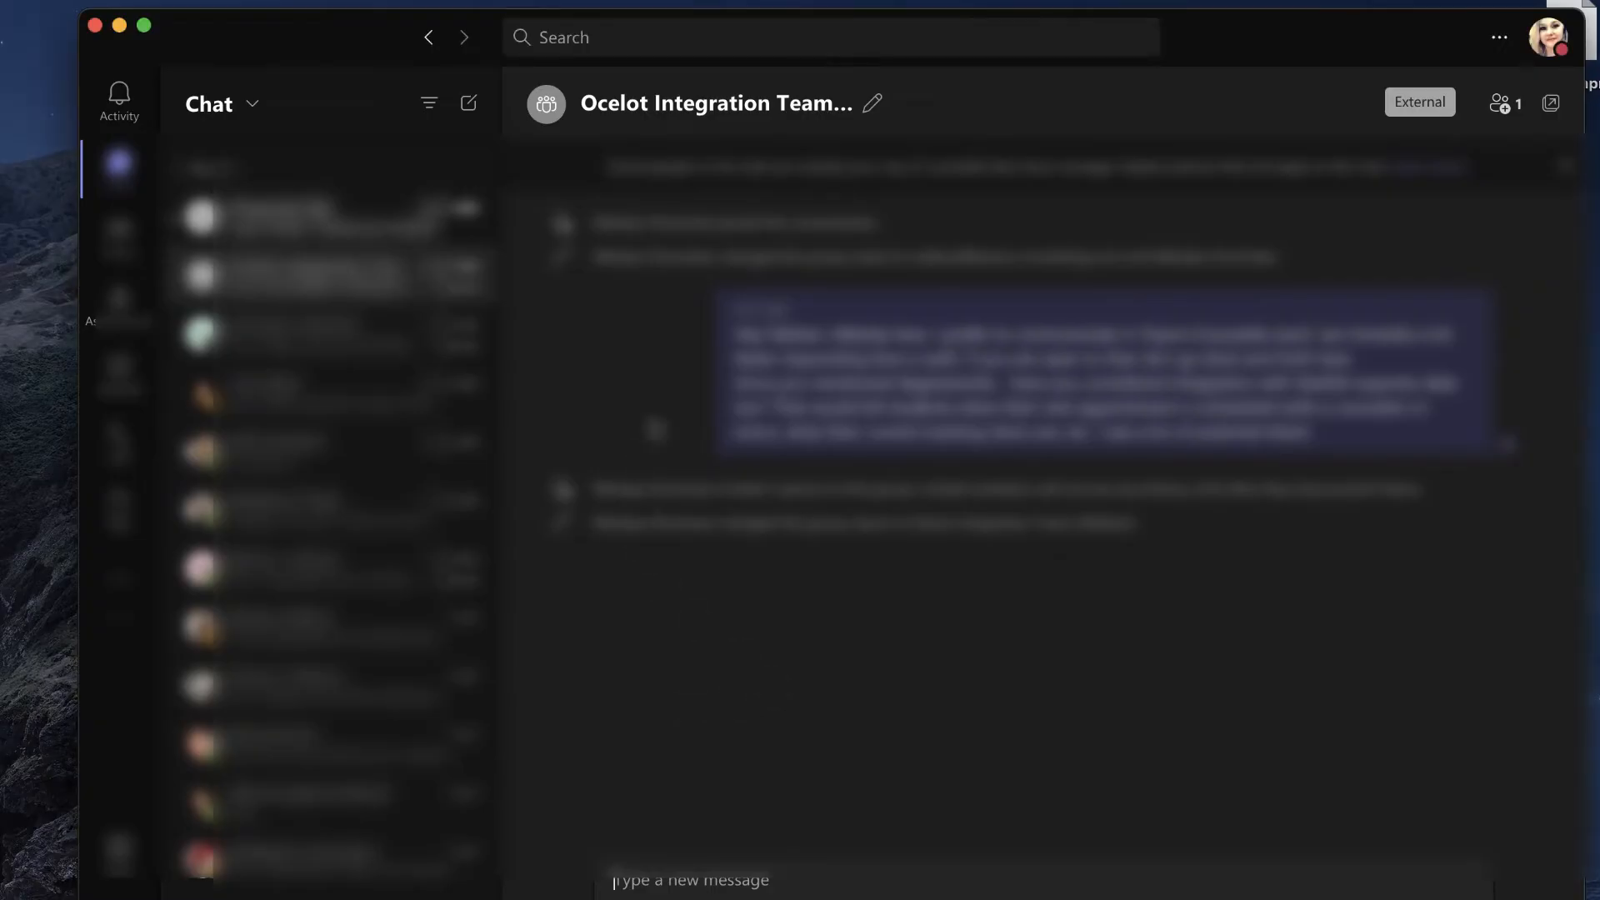
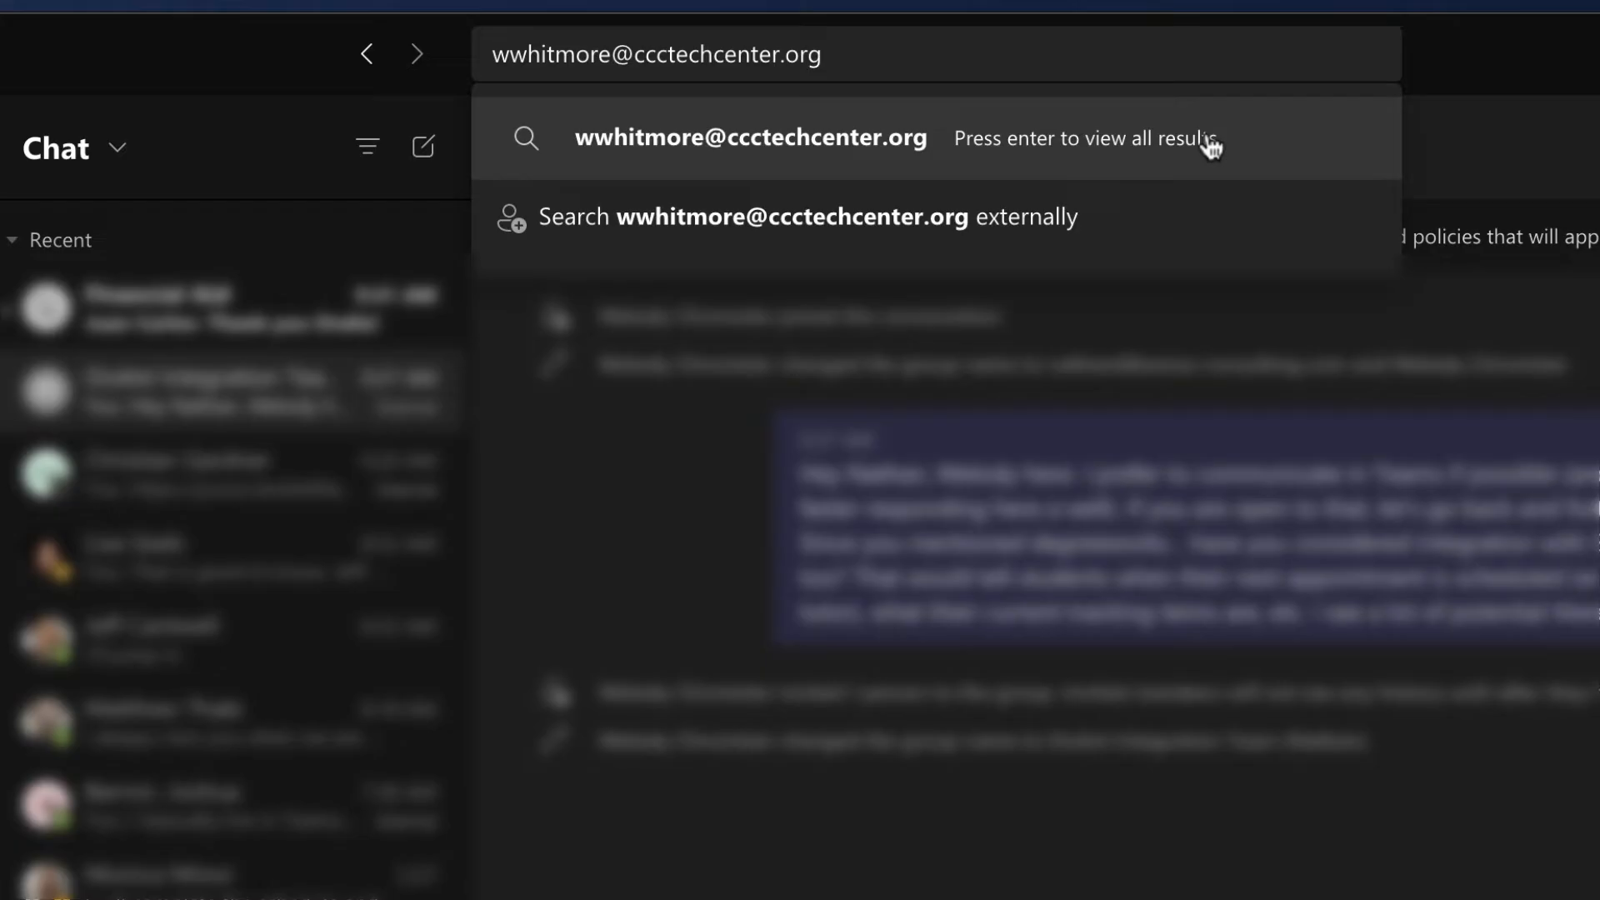
pyautogui.moveTo(1192, 163)
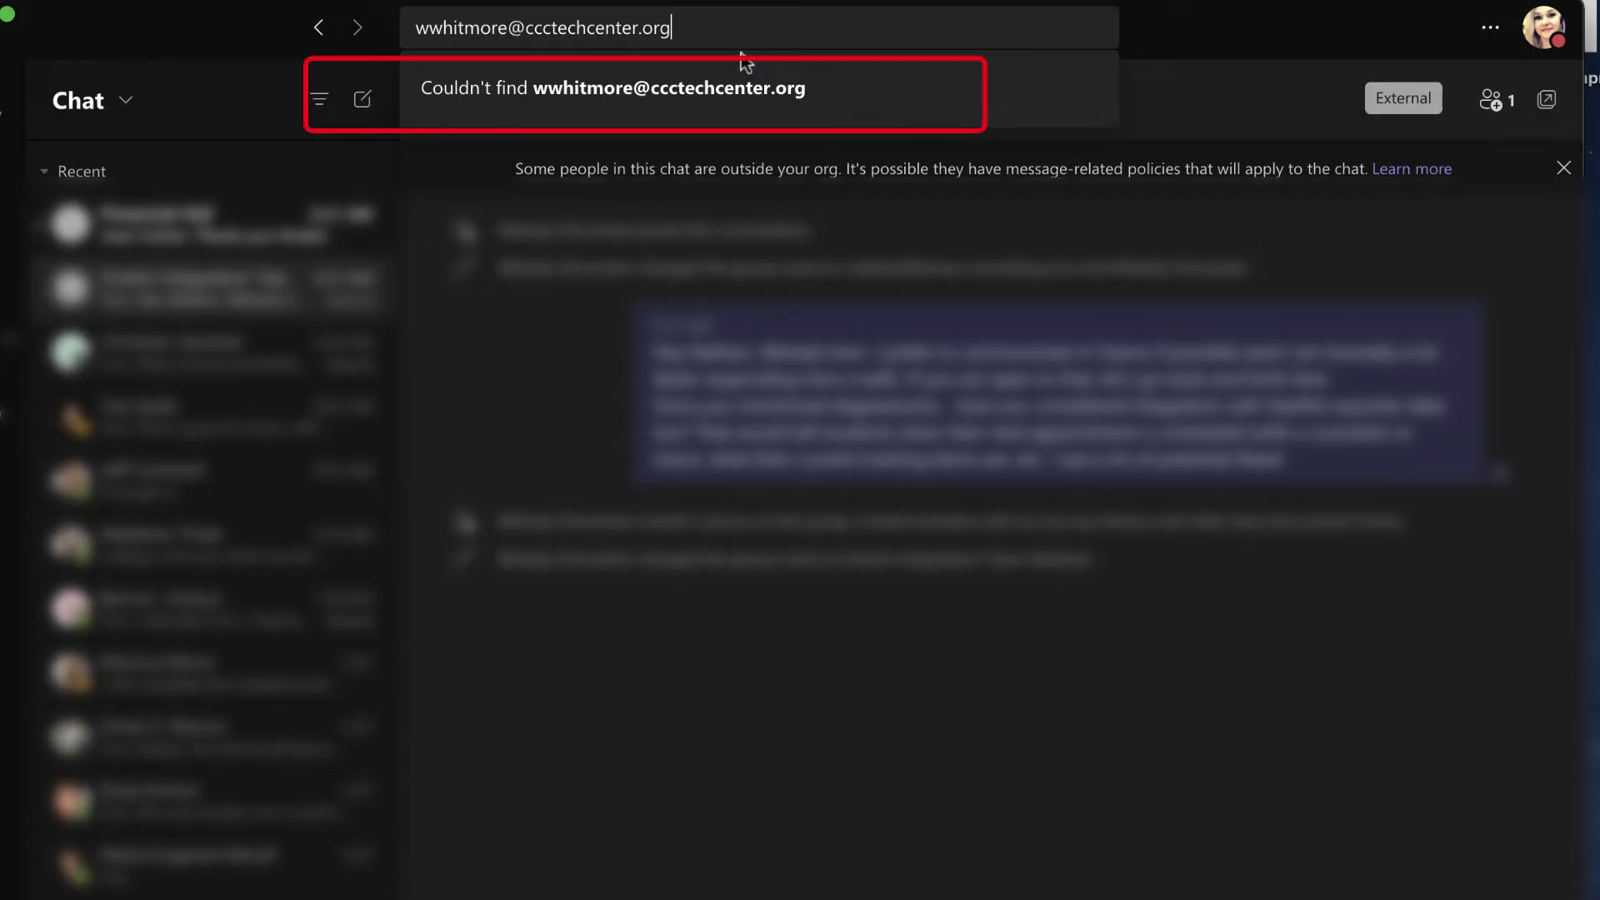
pyautogui.moveTo(733, 40)
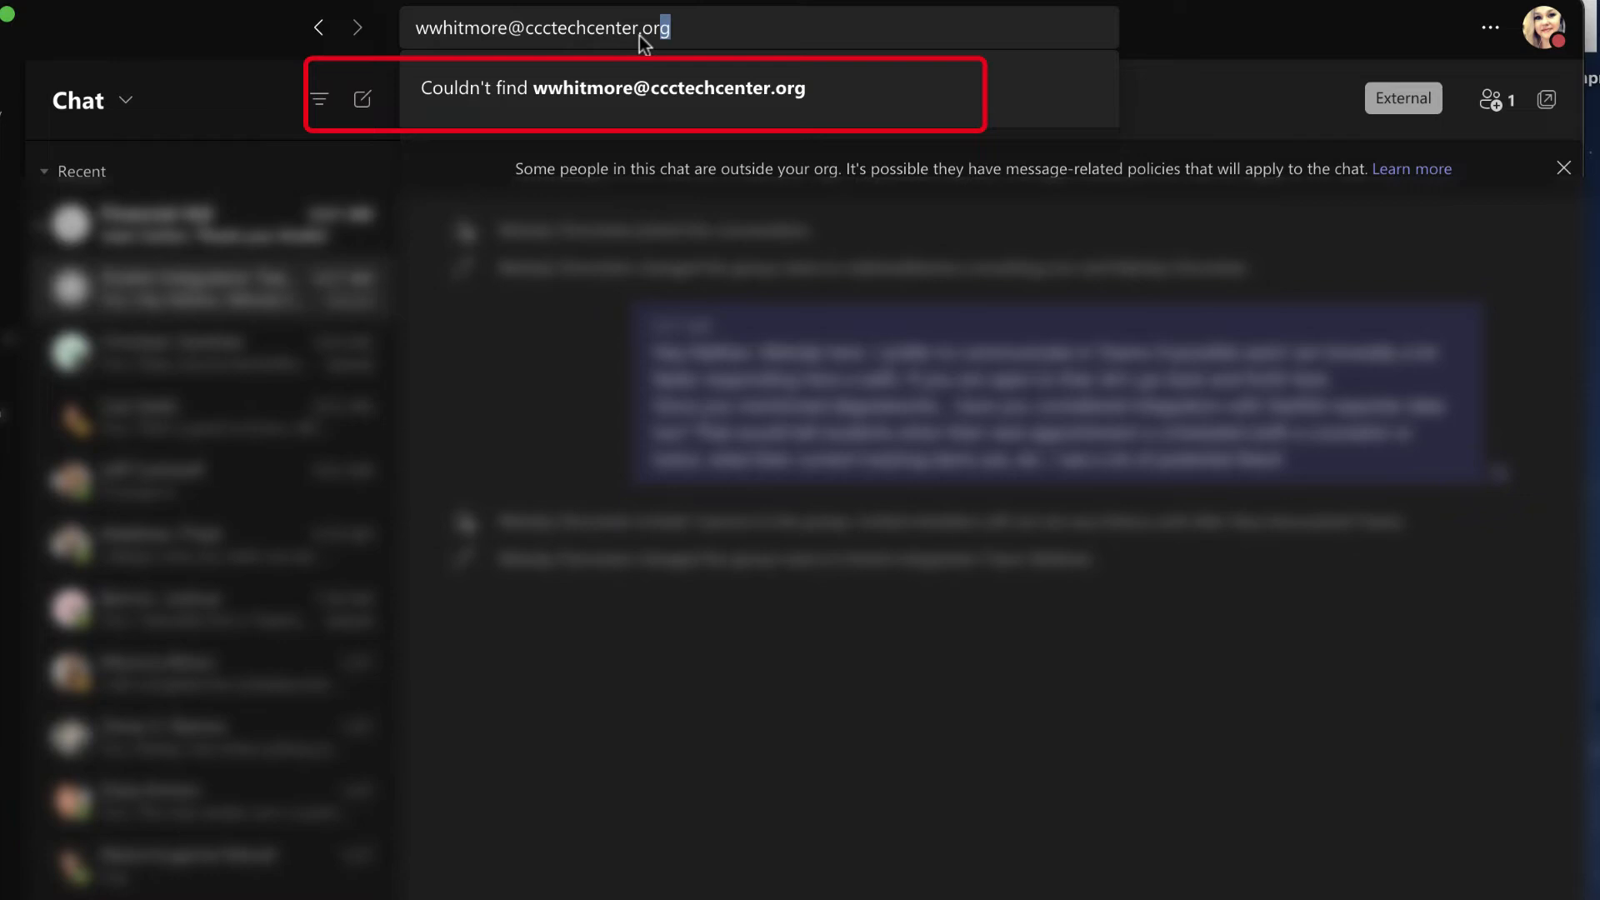
pyautogui.tripleClick(540, 28)
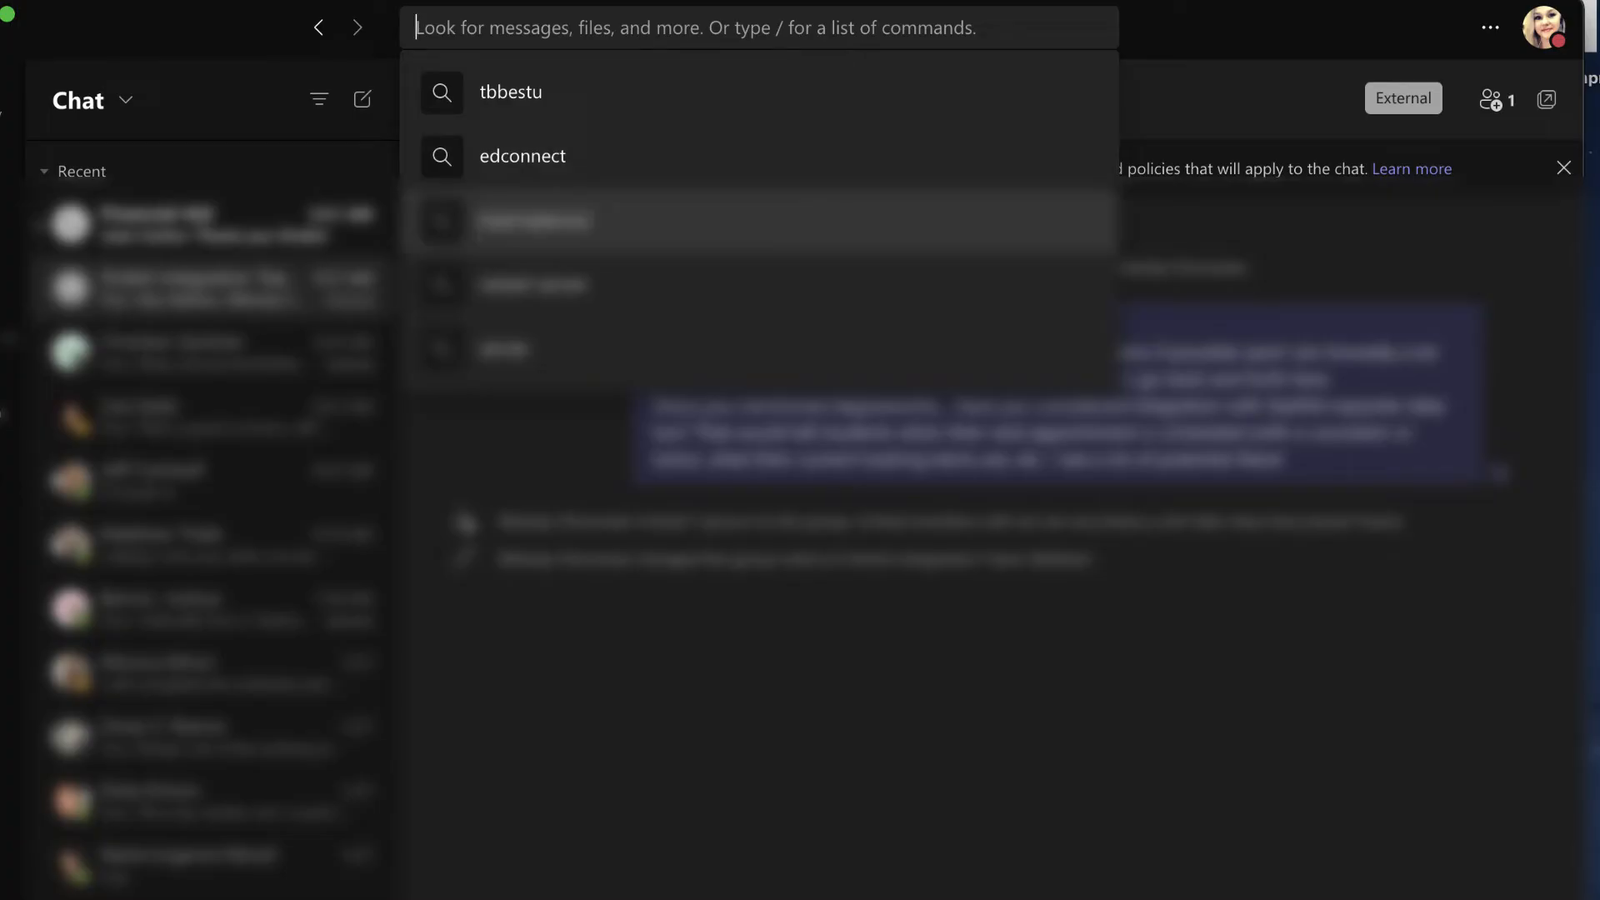
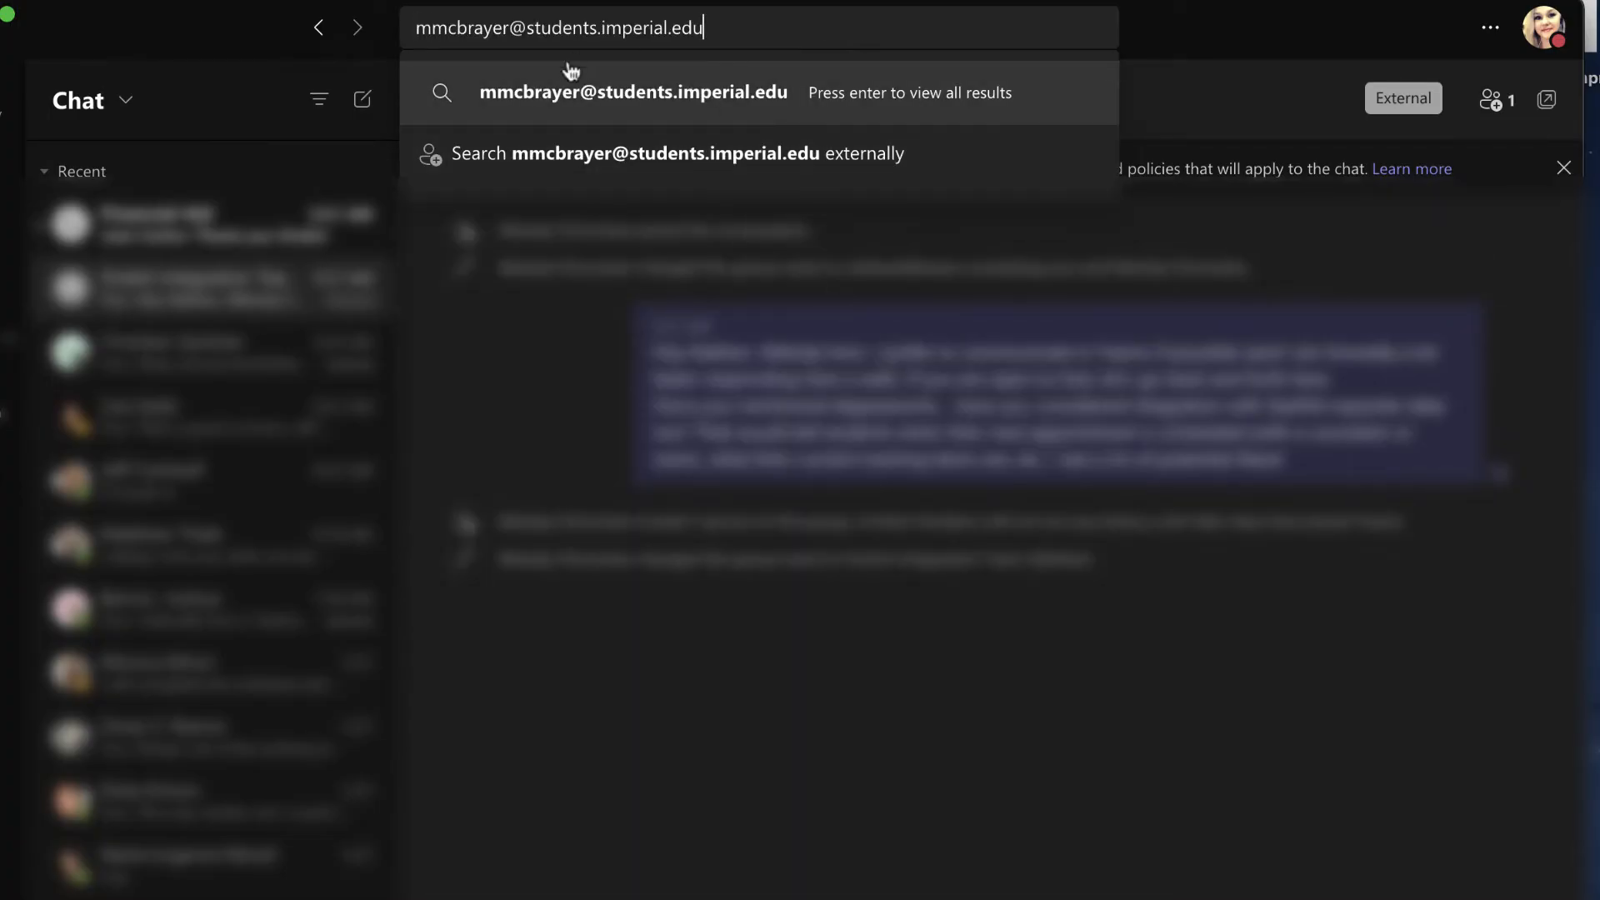
pyautogui.moveTo(1033, 107)
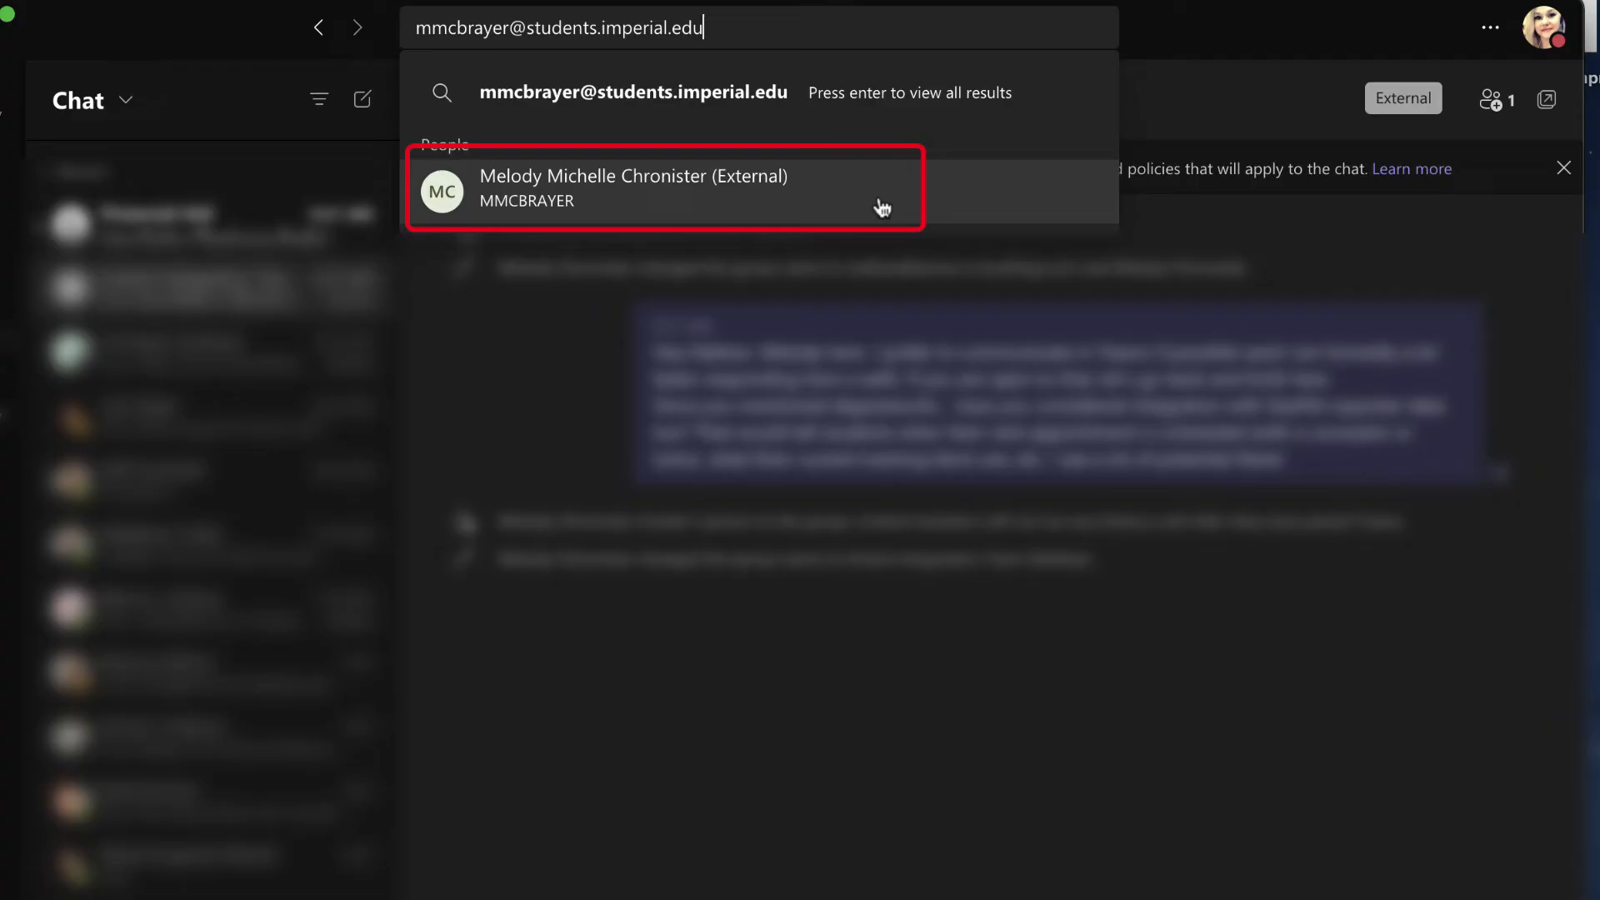
pyautogui.moveTo(740, 192)
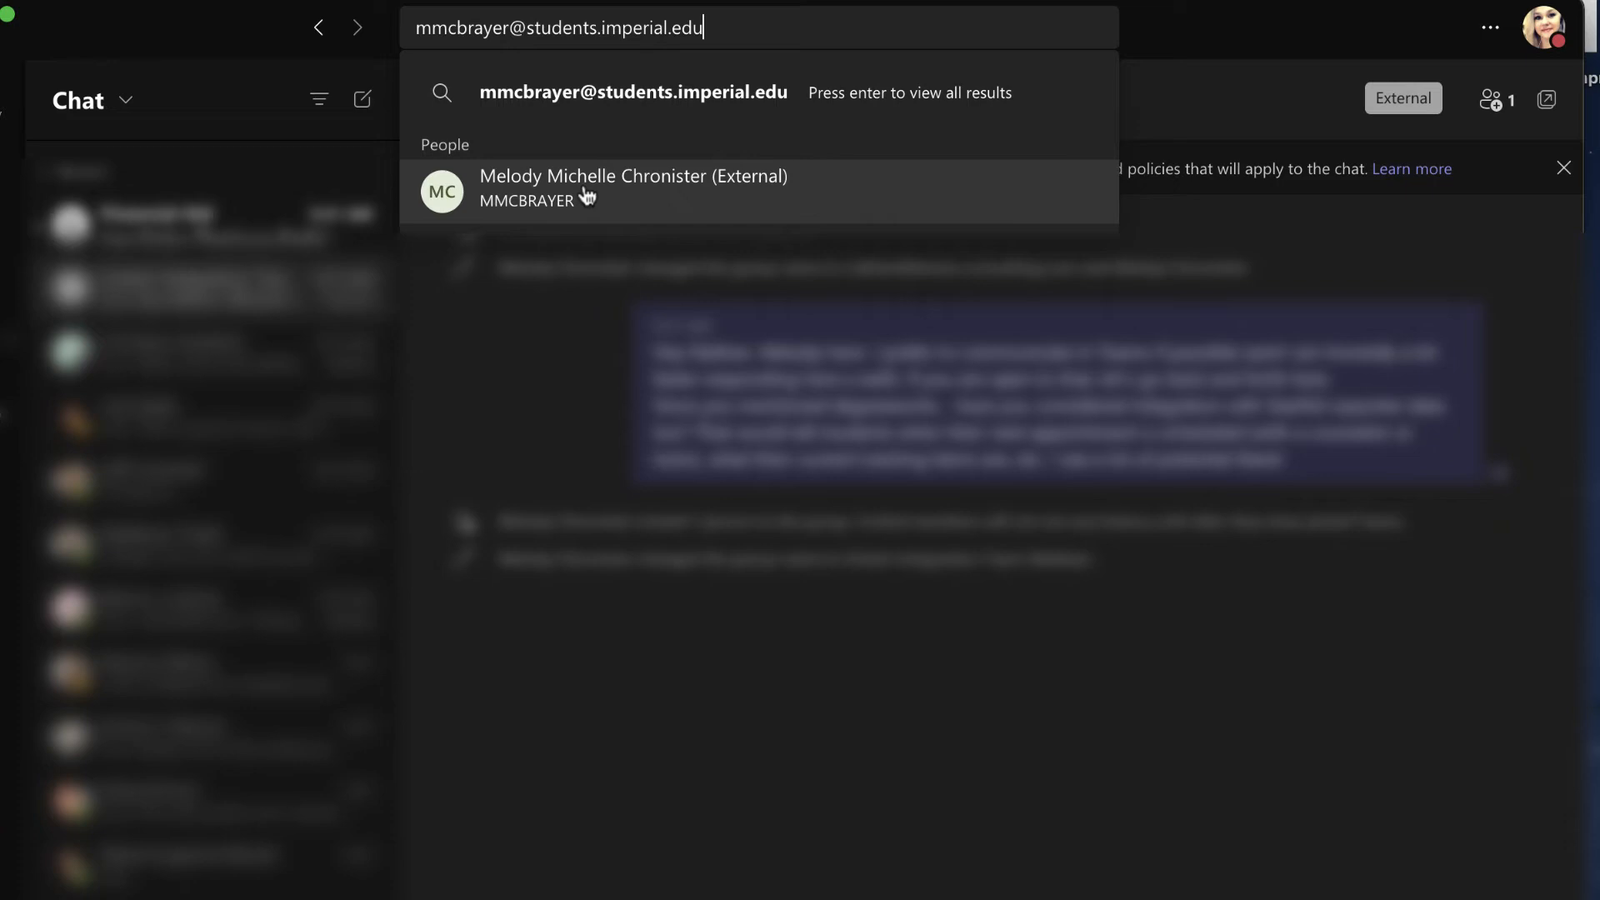
pyautogui.moveTo(560, 33)
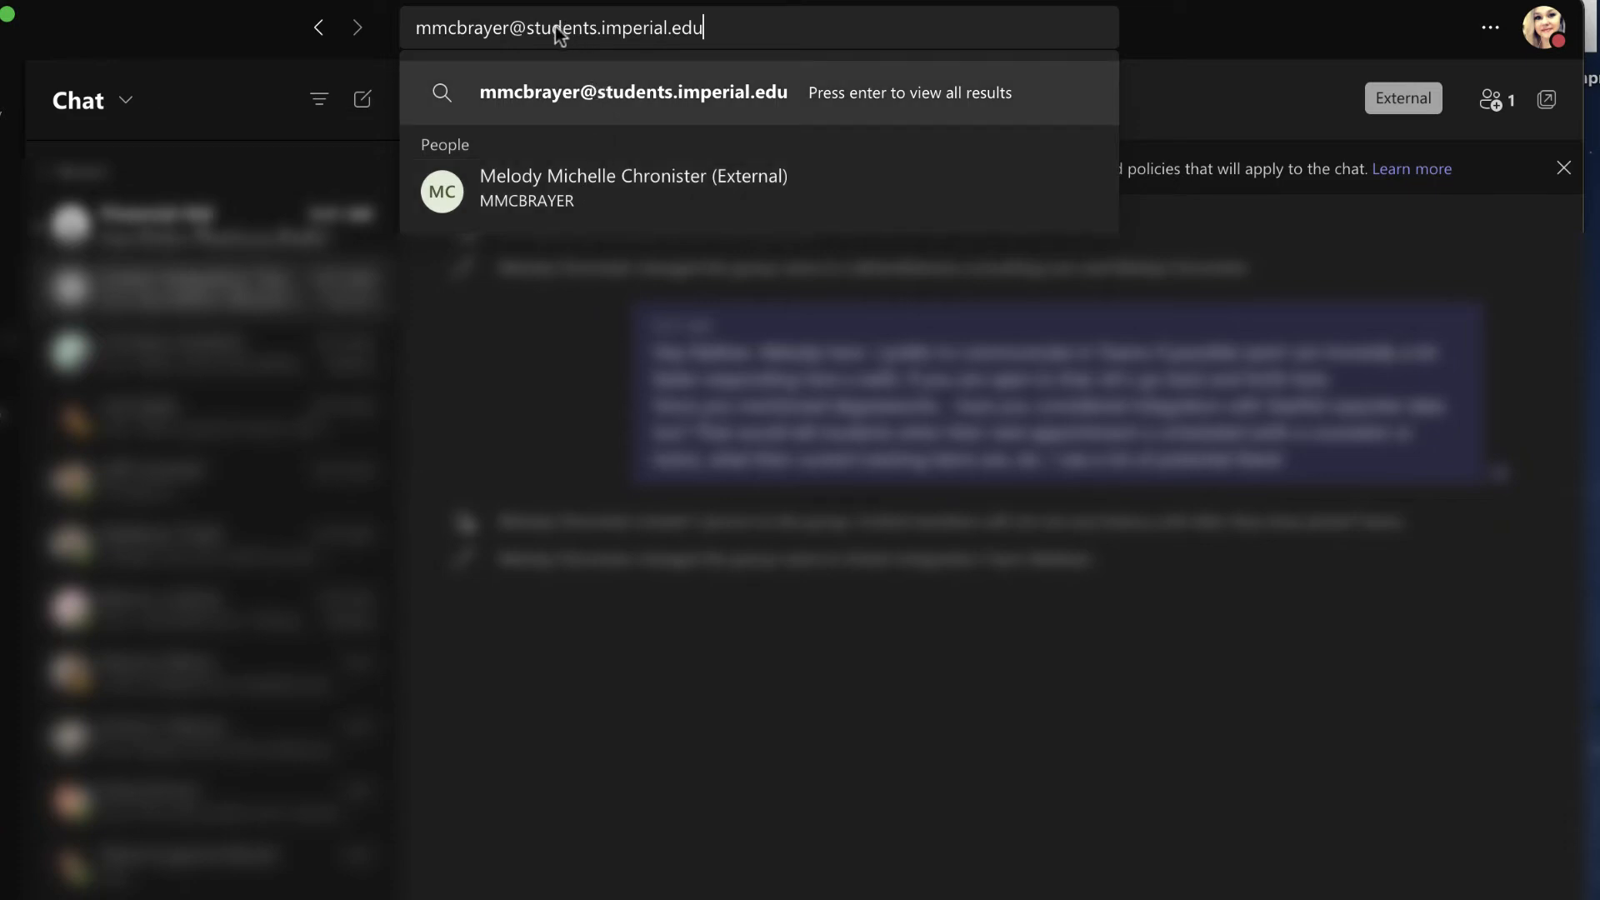
pyautogui.moveTo(633, 30)
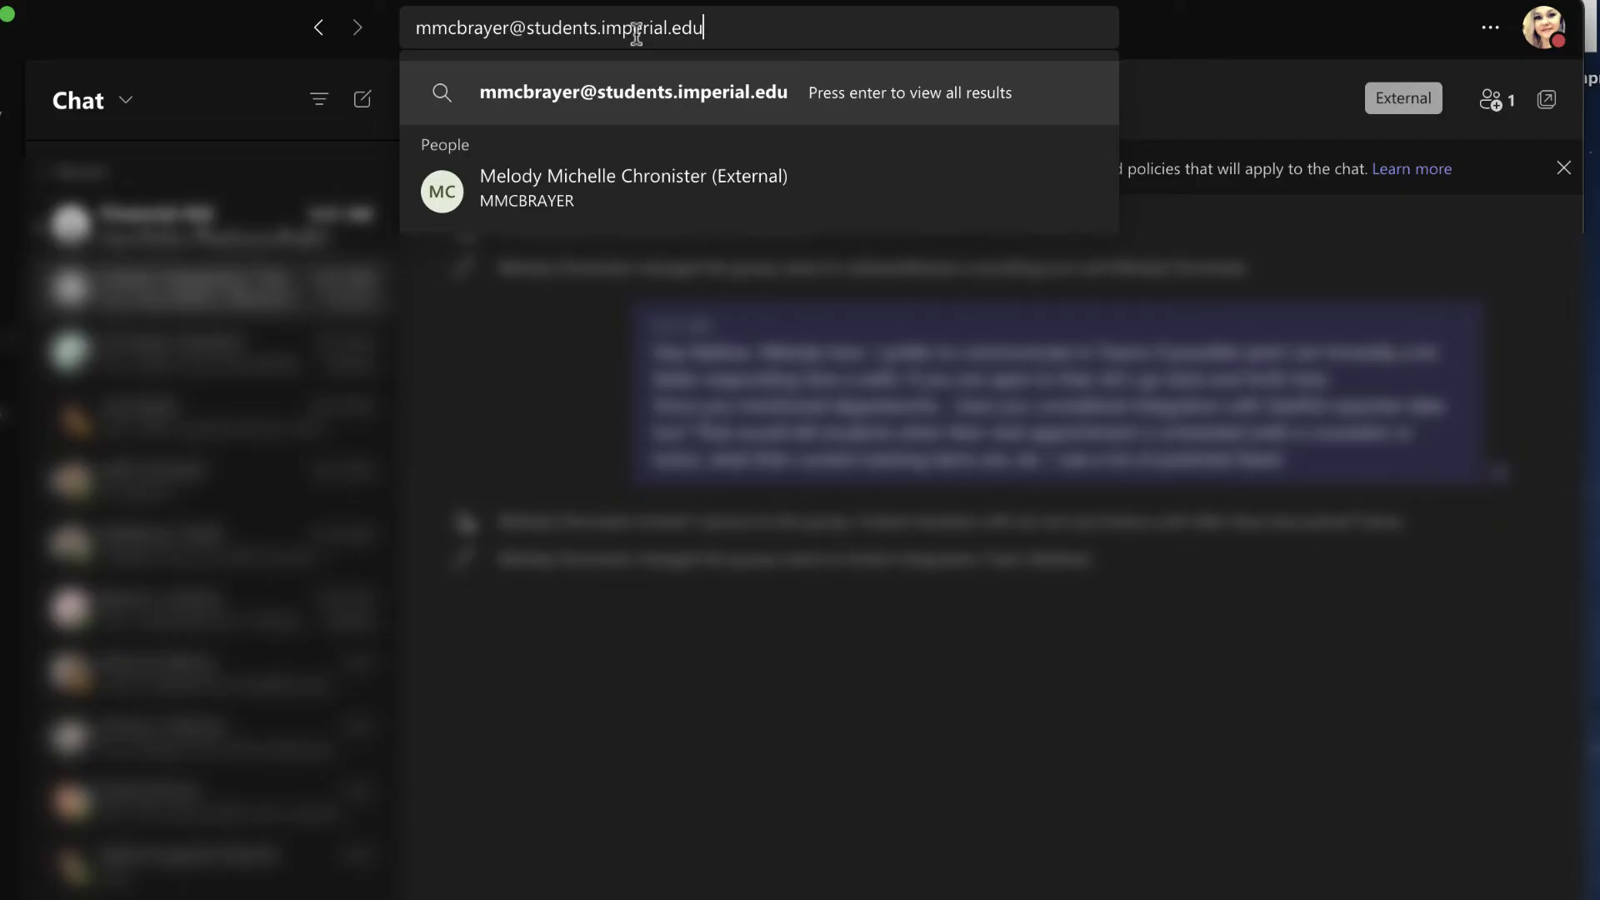
pyautogui.click(634, 190)
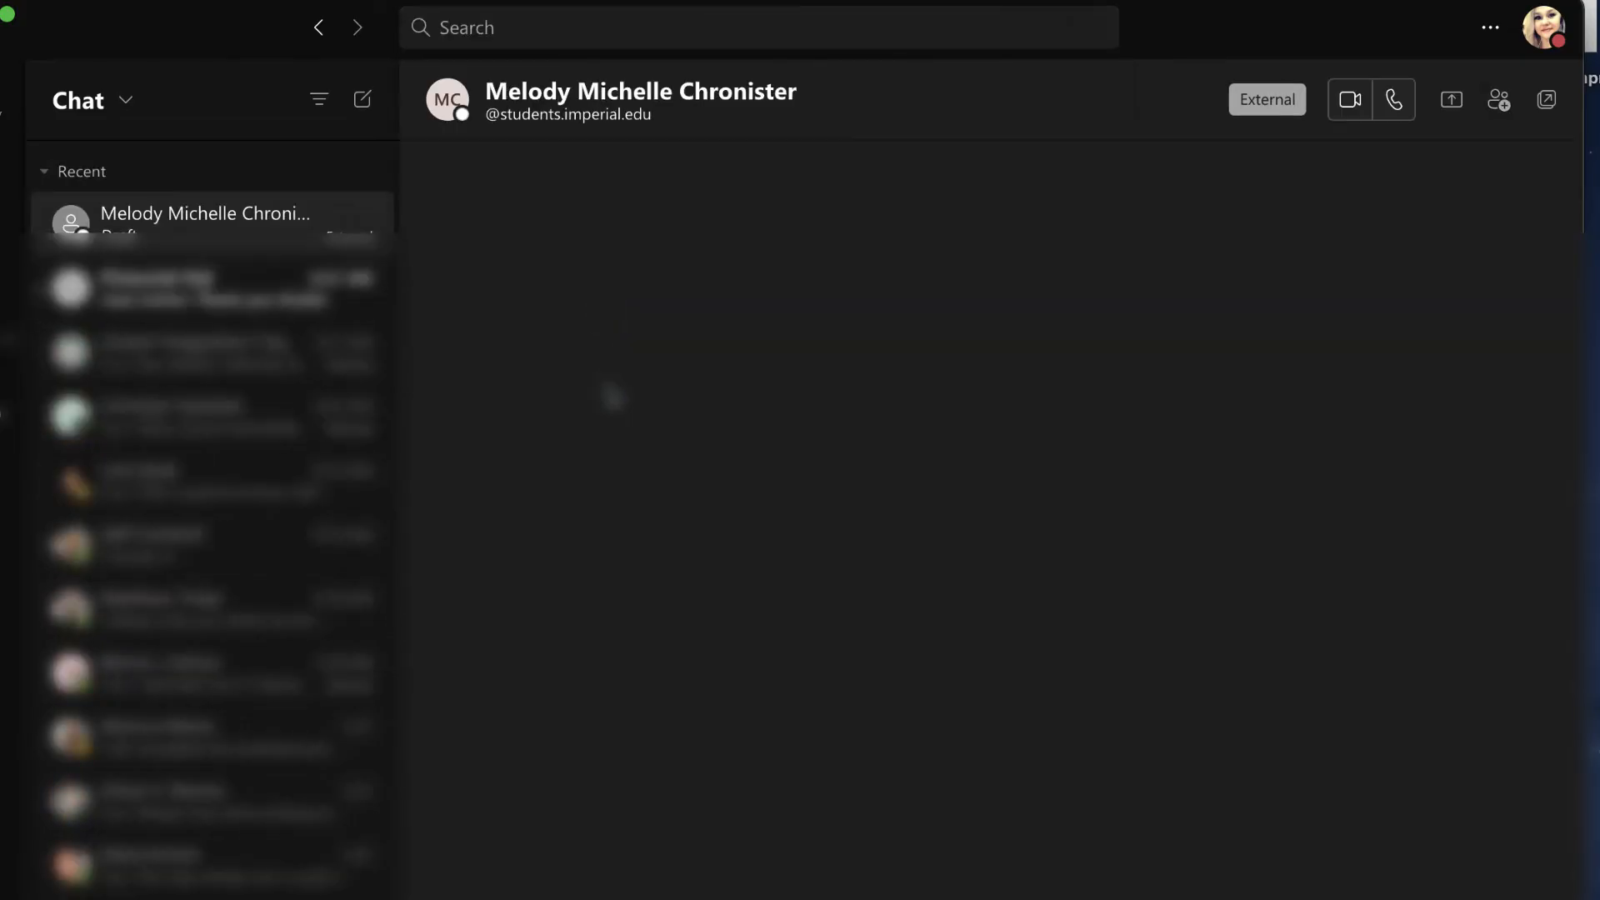
# Begin writing the first message 'Hi' in the new external chat.
pyautogui.click(203, 222)
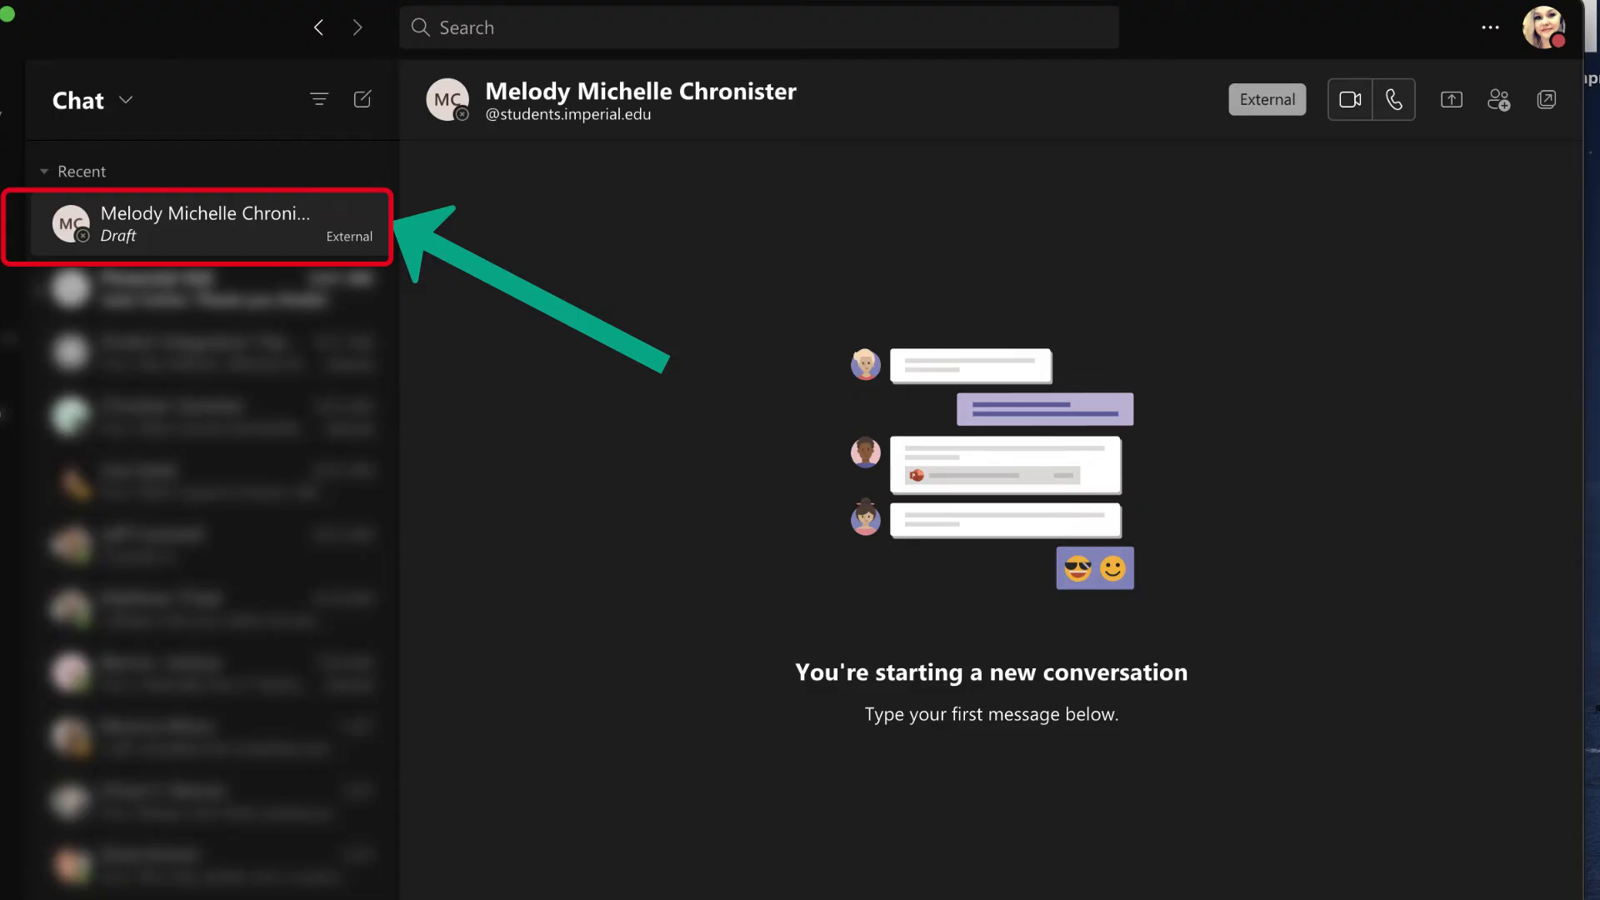
pyautogui.moveTo(254, 250)
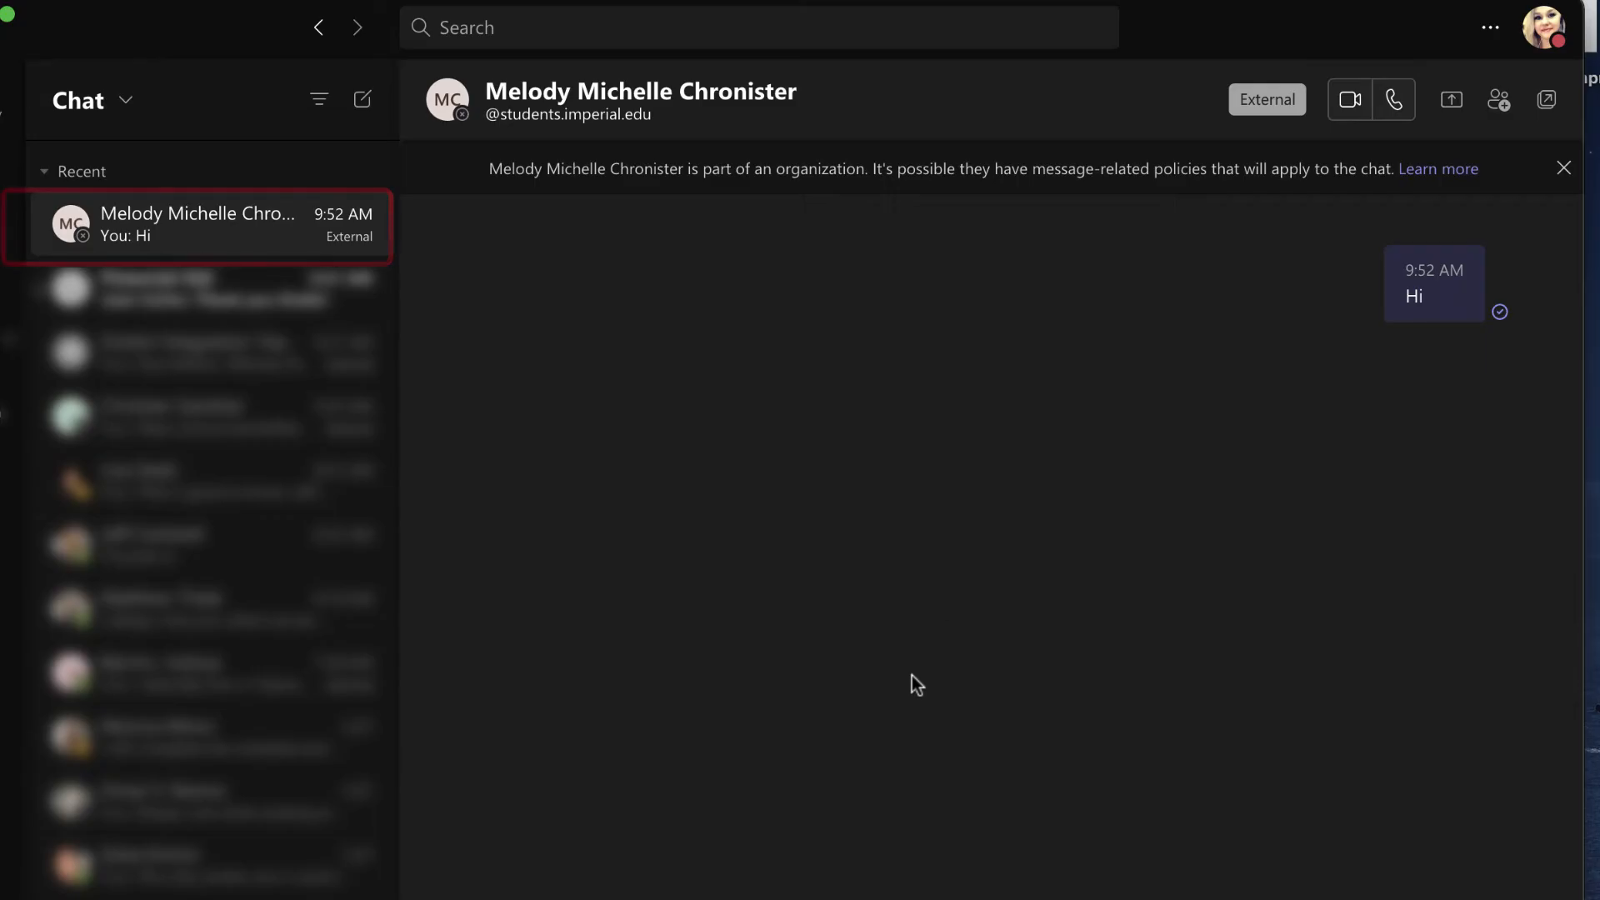
pyautogui.moveTo(664, 212)
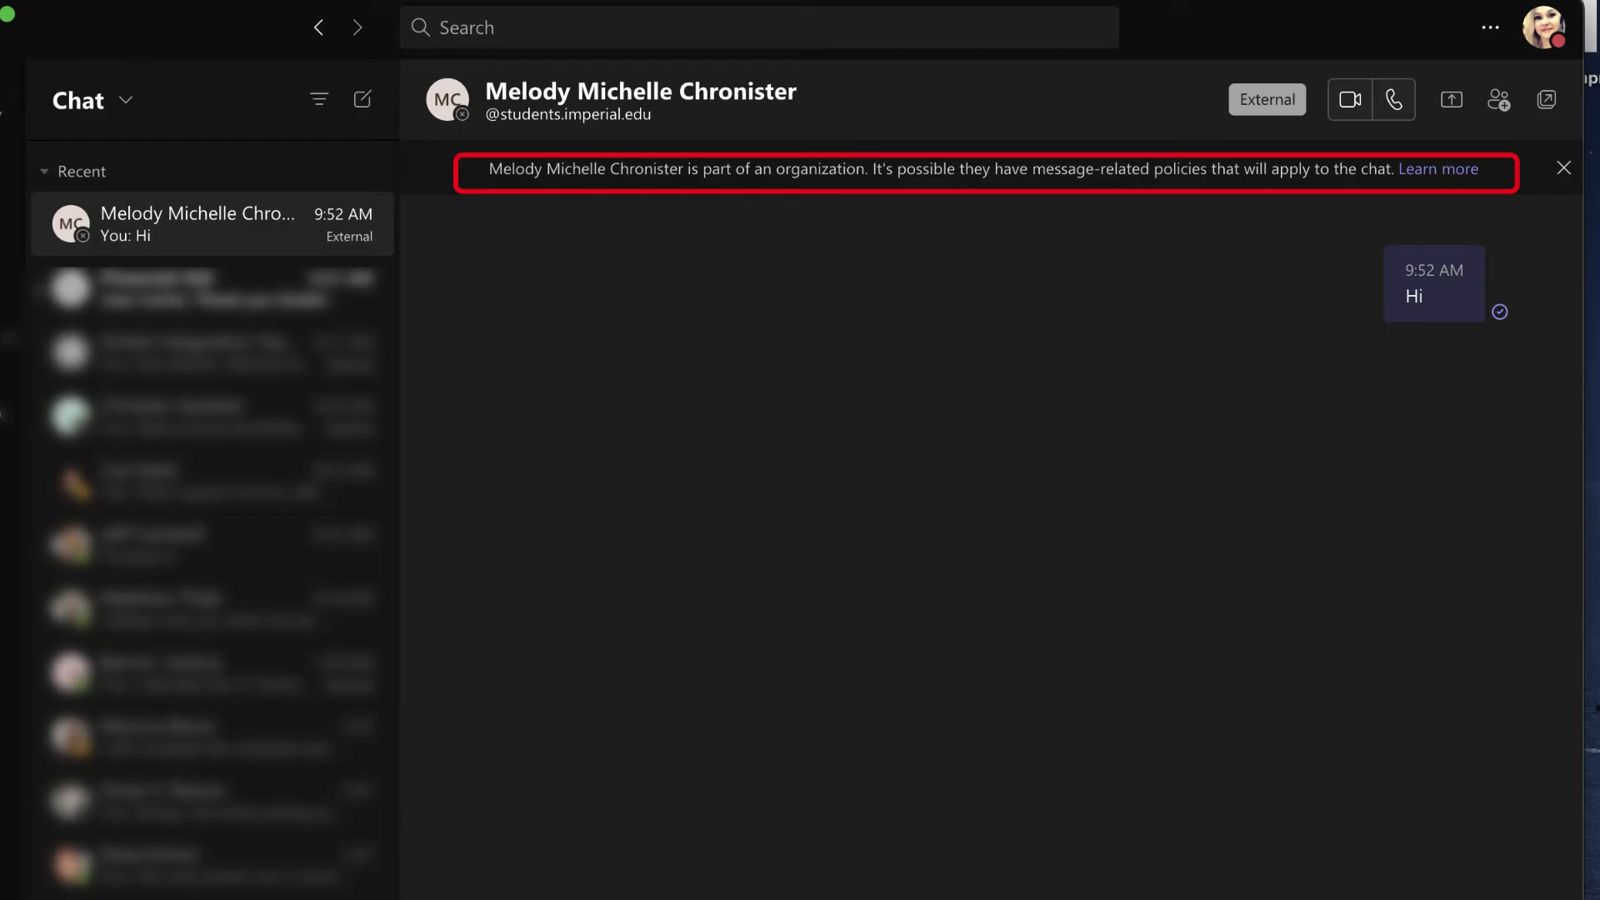
pyautogui.moveTo(789, 810)
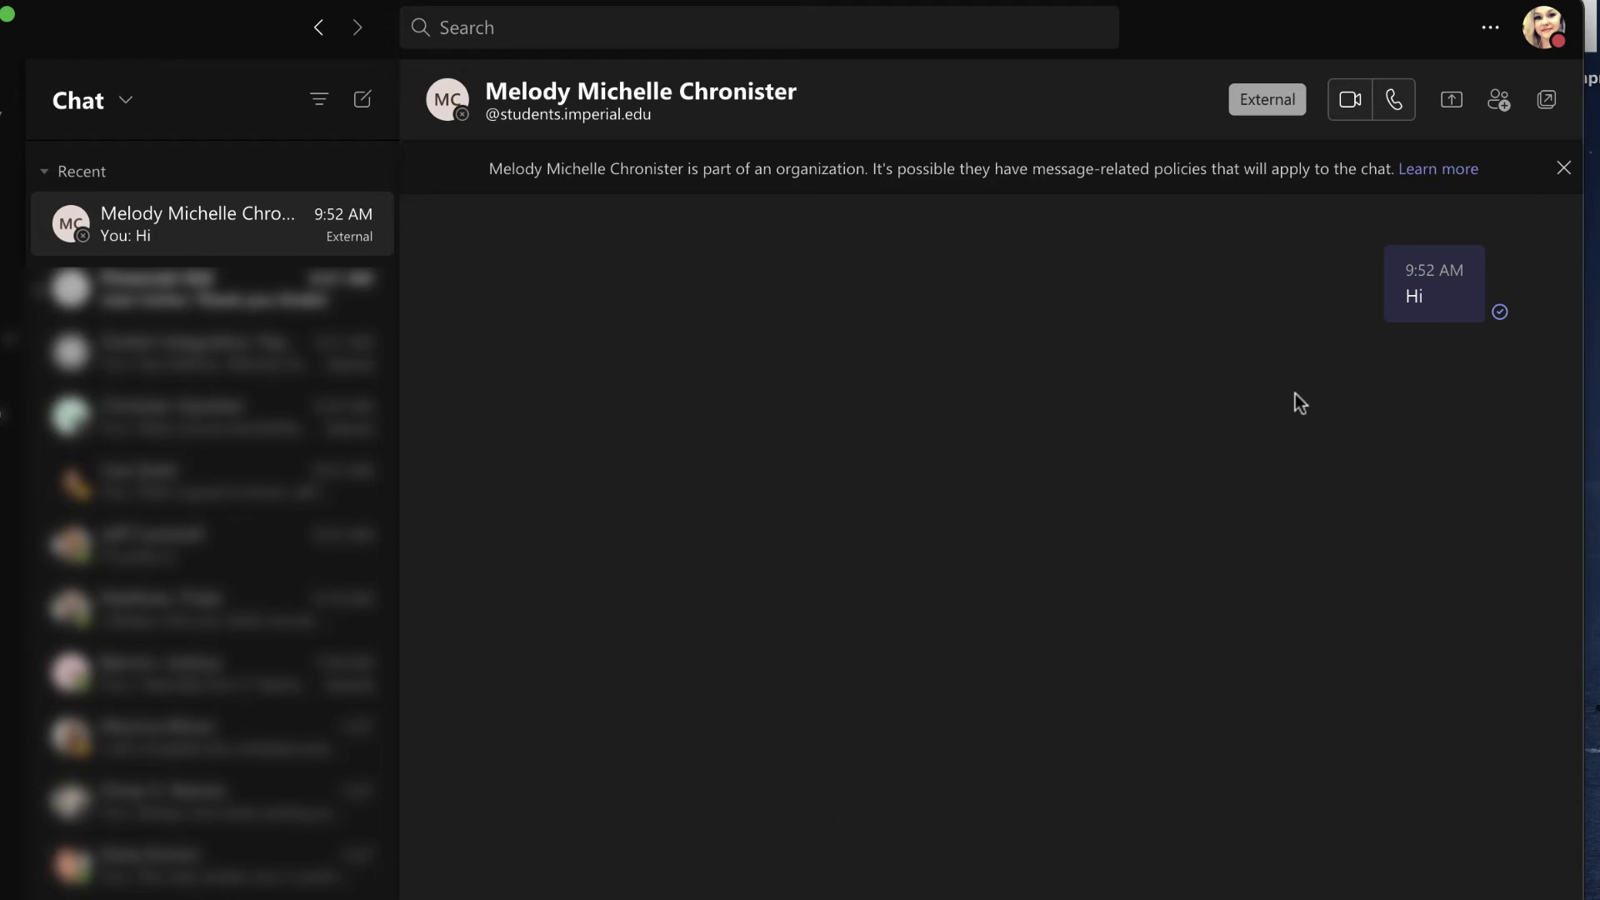
pyautogui.moveTo(1283, 425)
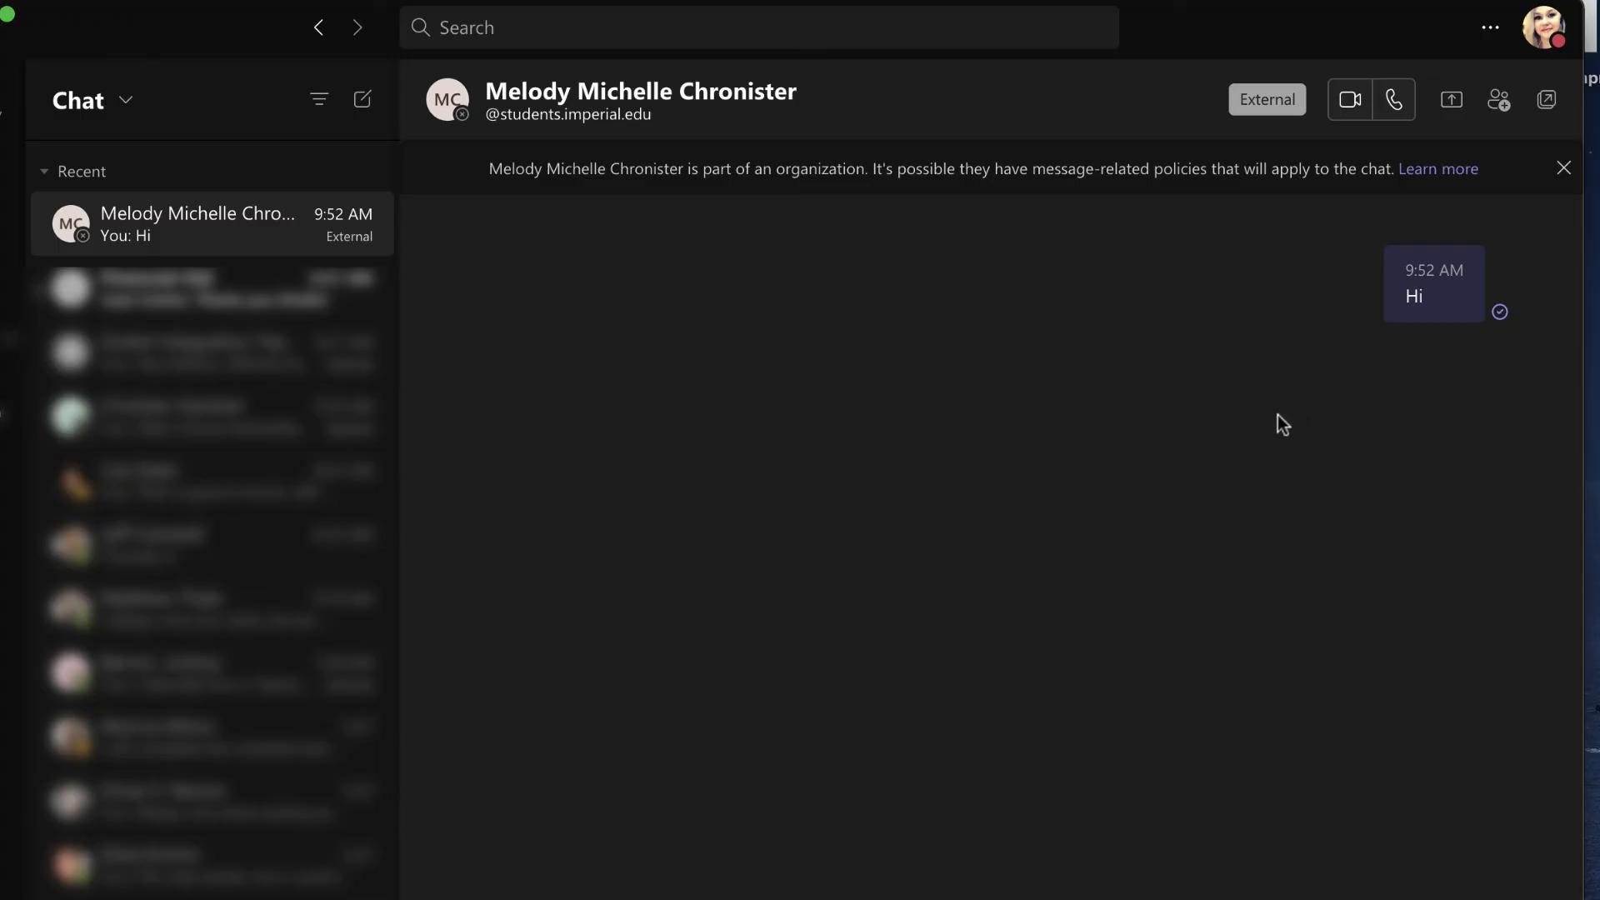
pyautogui.moveTo(1244, 486)
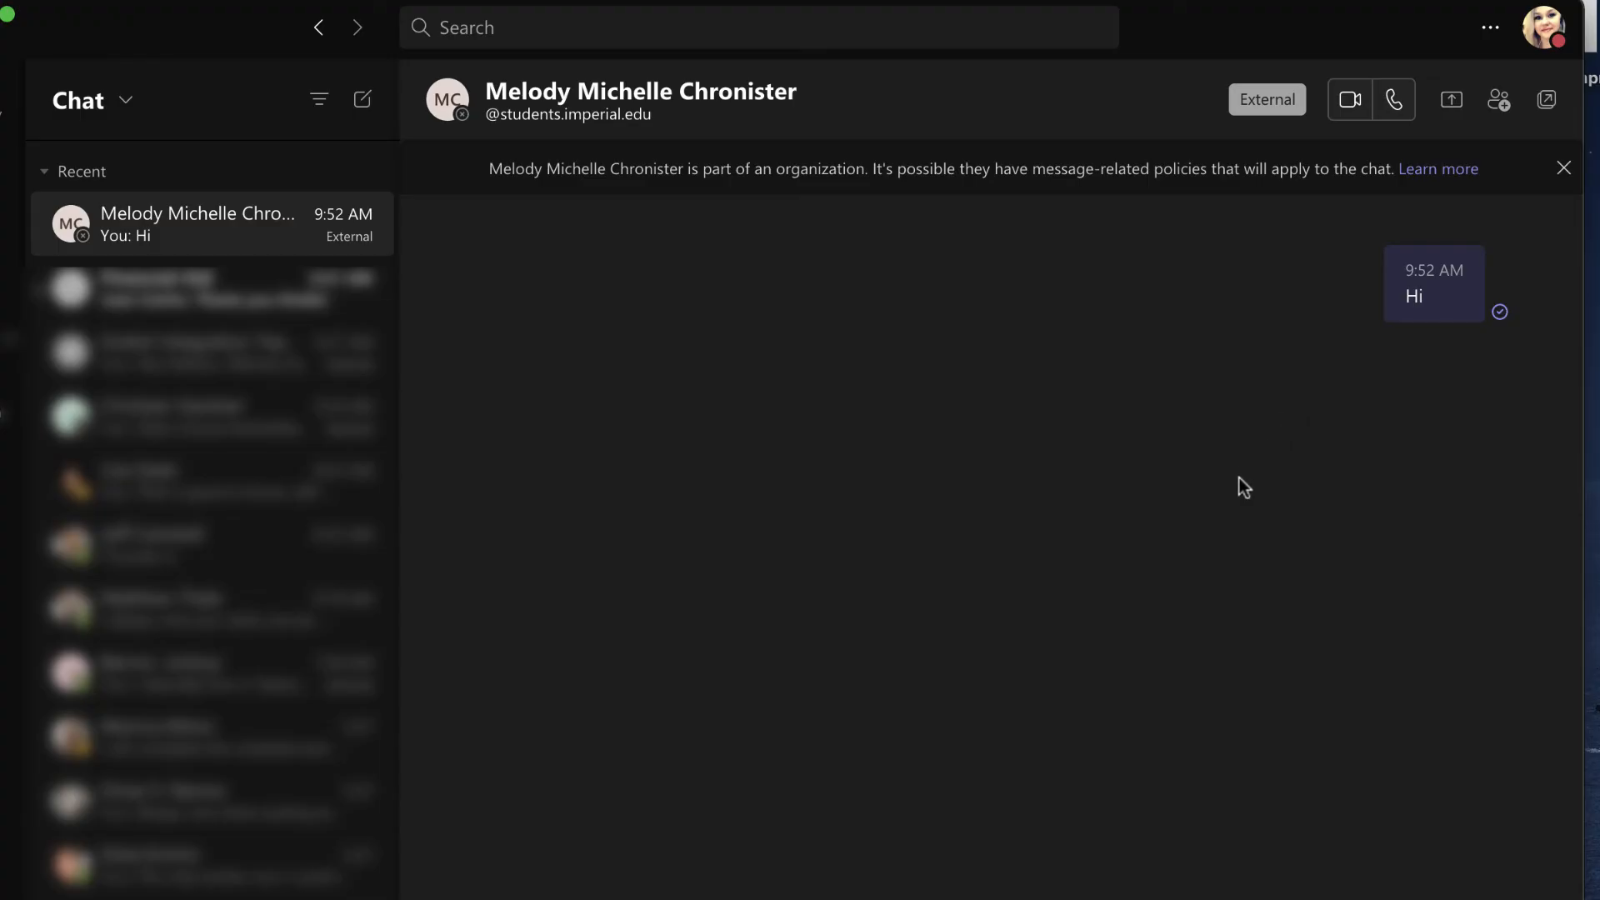
pyautogui.moveTo(495, 33)
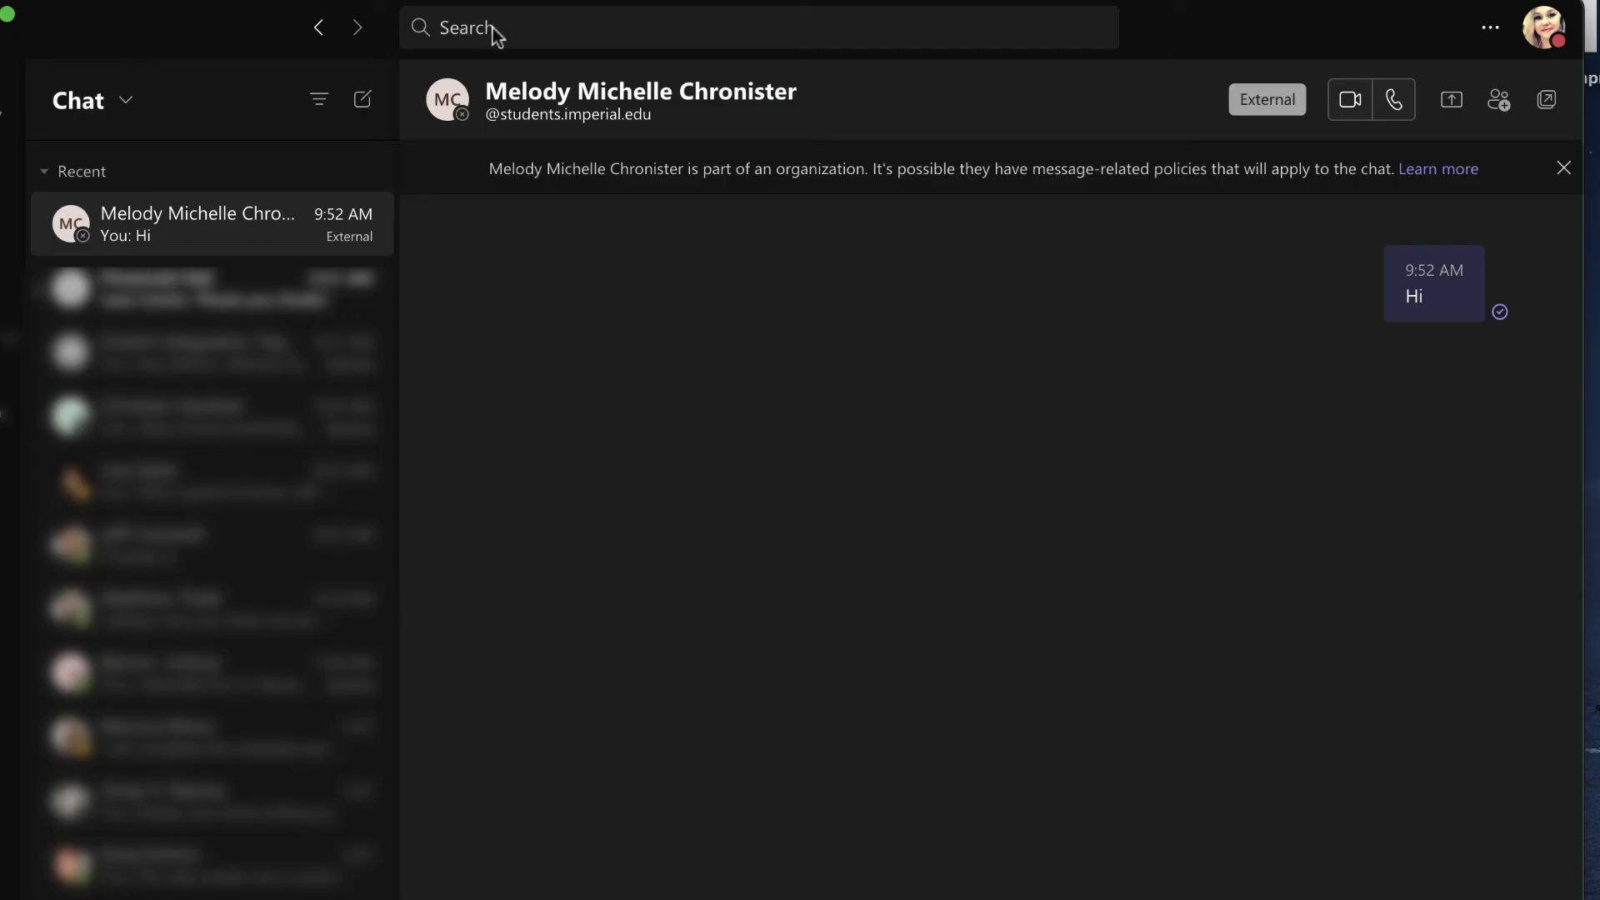